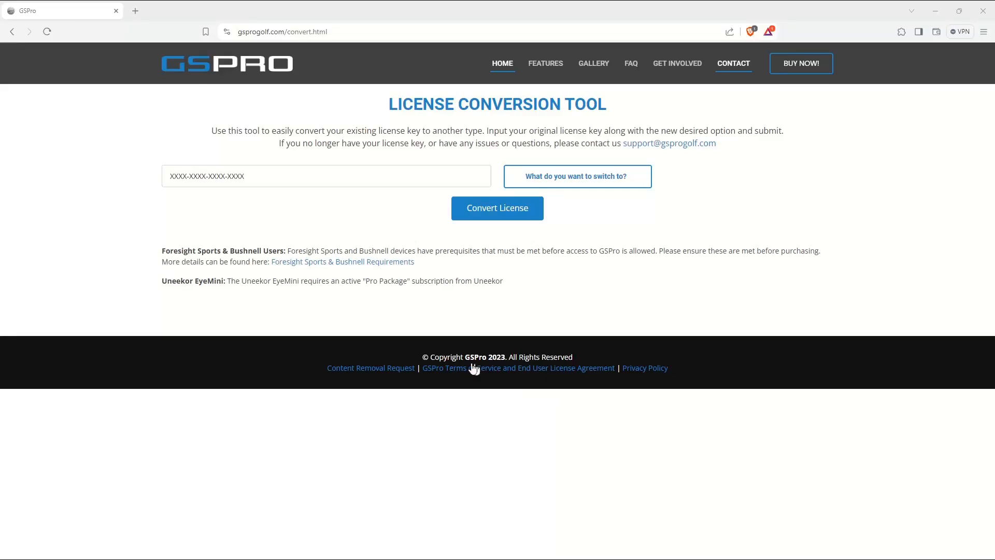
{"action": "mouse_move", "coordinate": [417, 302]}
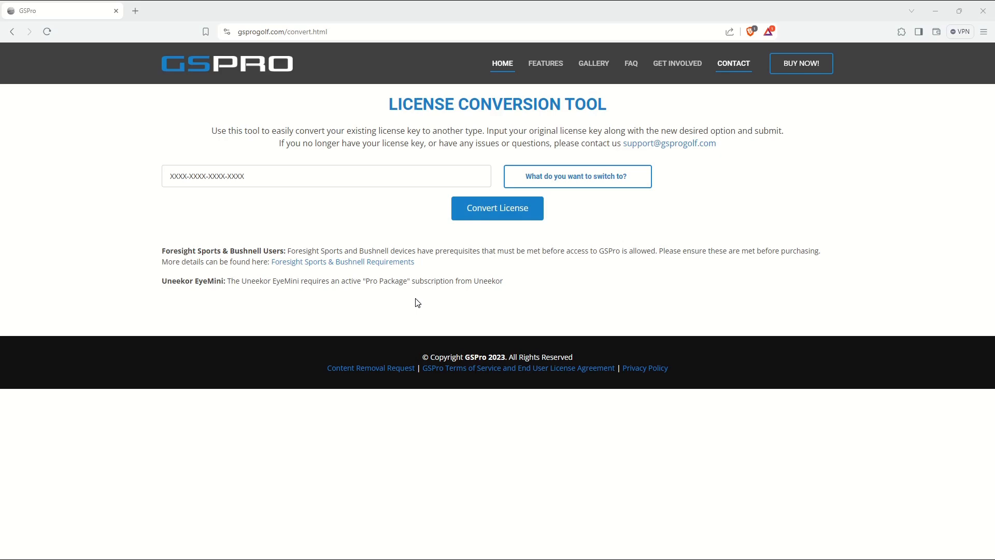
{"action": "mouse_move", "coordinate": [403, 292]}
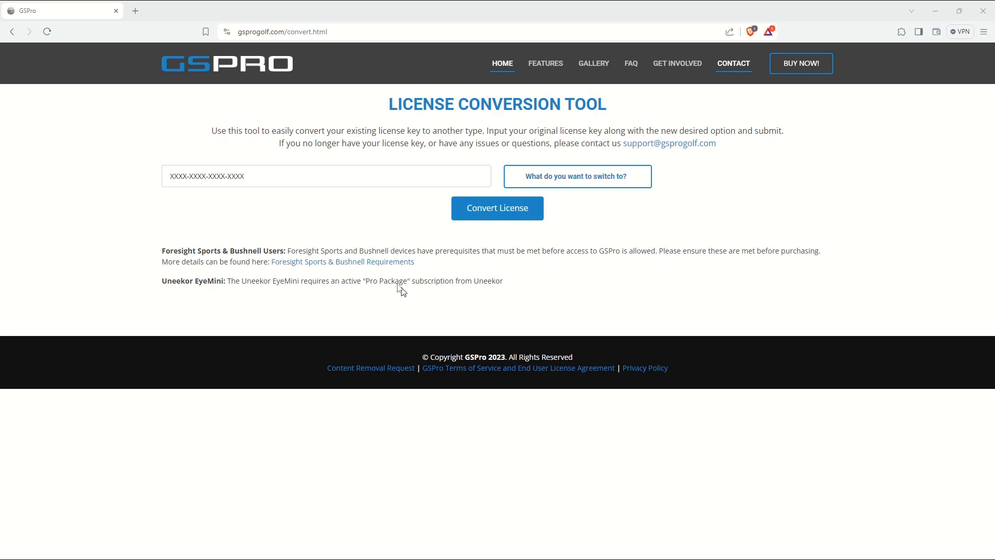
{"action": "mouse_move", "coordinate": [581, 114]}
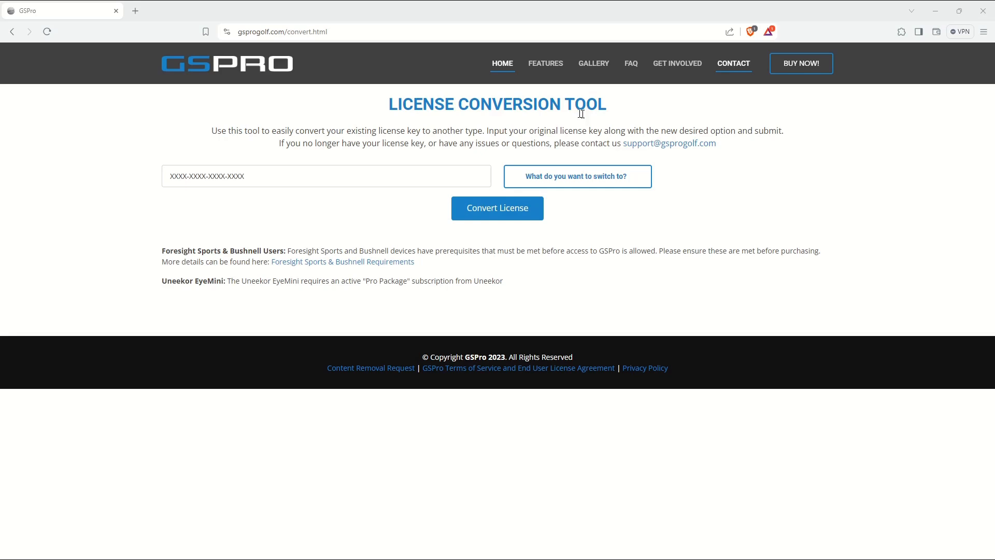
{"action": "mouse_move", "coordinate": [448, 110]}
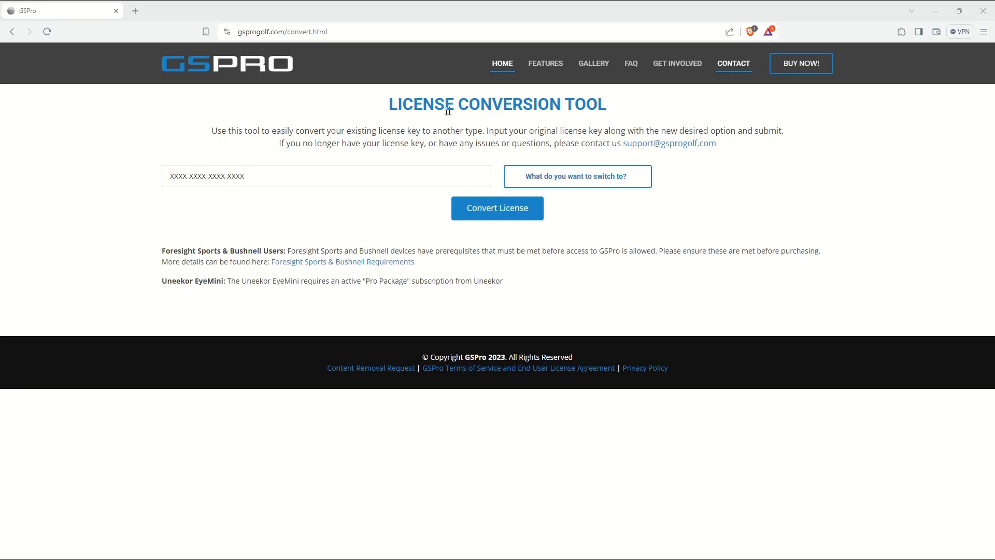
{"action": "mouse_move", "coordinate": [133, 170]}
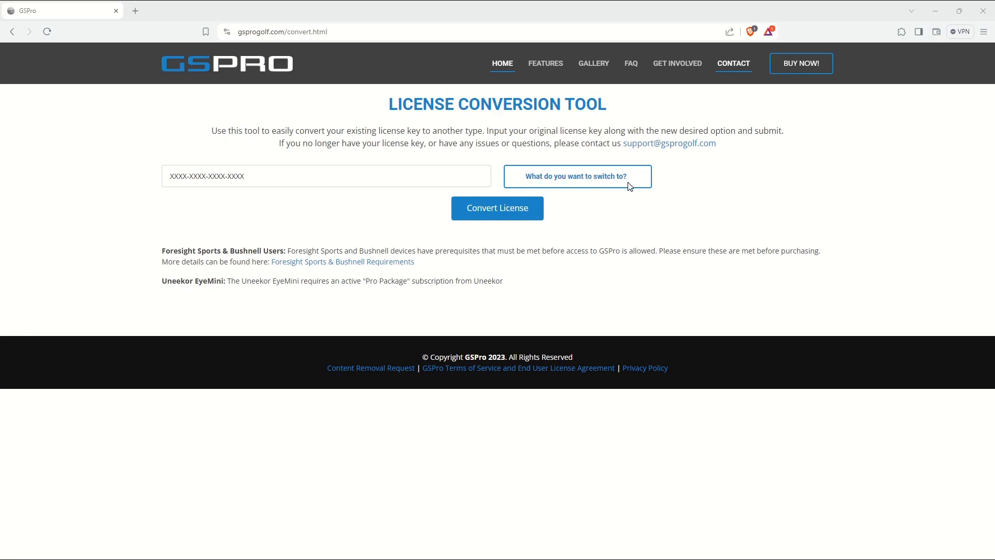
Step: Select Uneekor as the license type to switch to in the conversion tool
{"action": "left_click", "coordinate": [577, 176]}
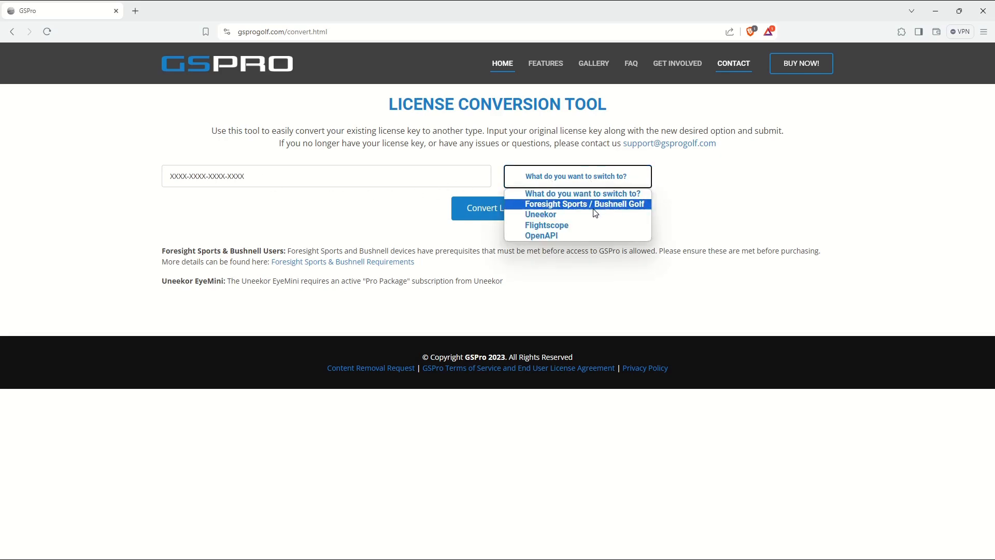
{"action": "left_click", "coordinate": [541, 214]}
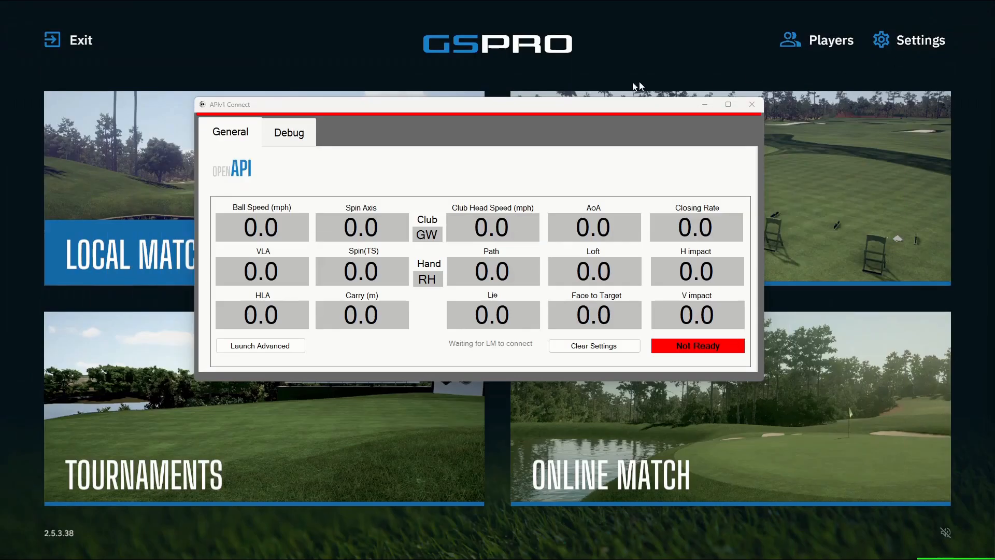
{"action": "mouse_move", "coordinate": [228, 185]}
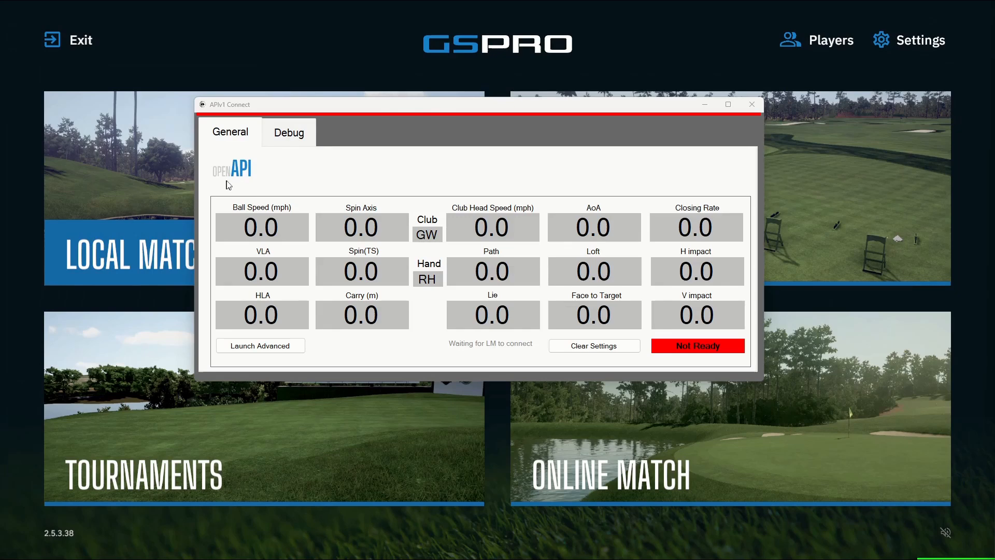
{"action": "mouse_move", "coordinate": [243, 189]}
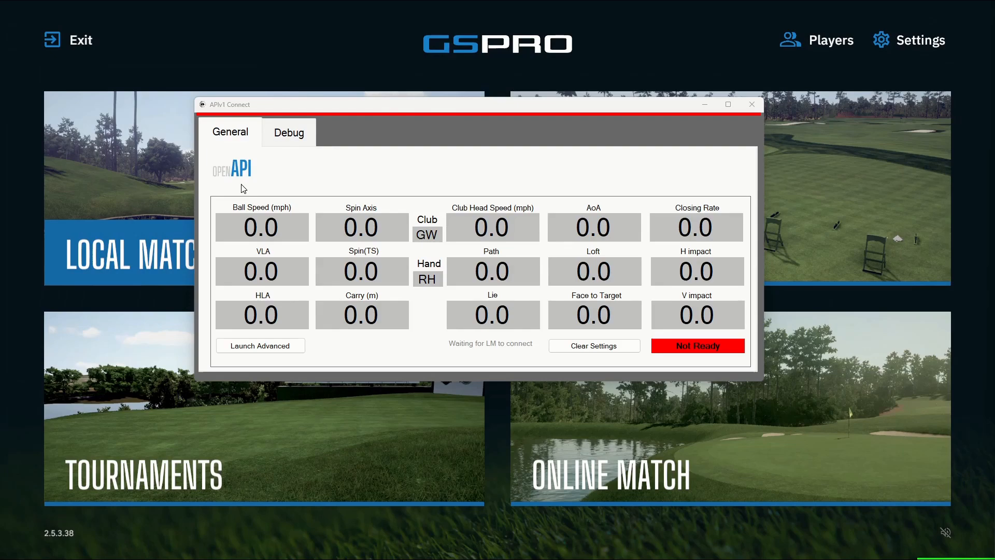
{"action": "mouse_move", "coordinate": [595, 347]}
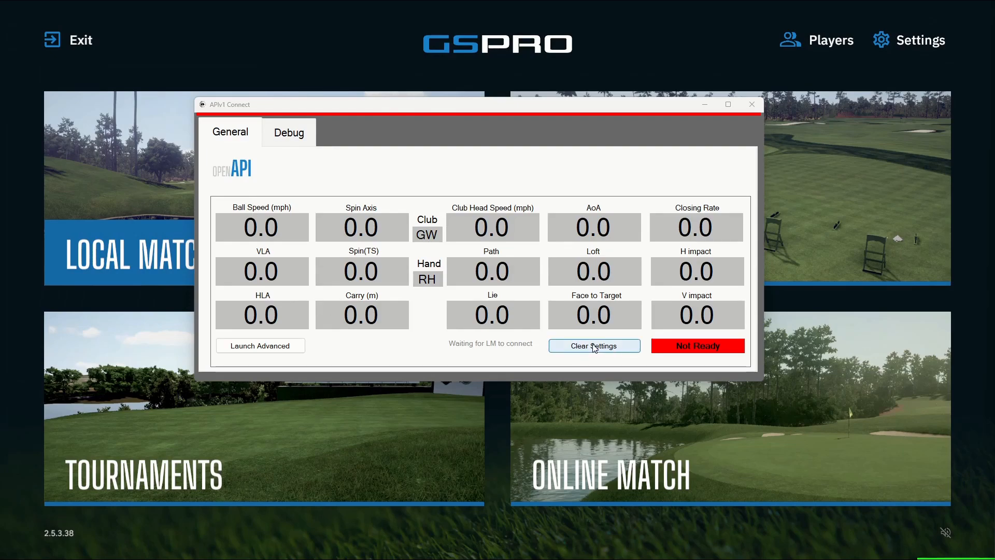
Step: Clear the saved settings in the APIv1 Connect window
{"action": "left_click", "coordinate": [752, 104]}
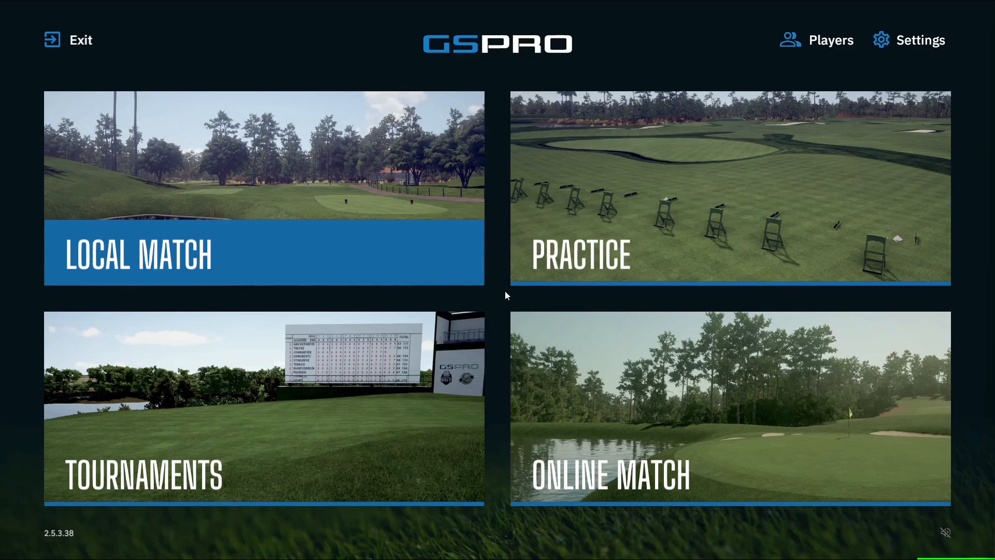
{"action": "mouse_move", "coordinate": [42, 25]}
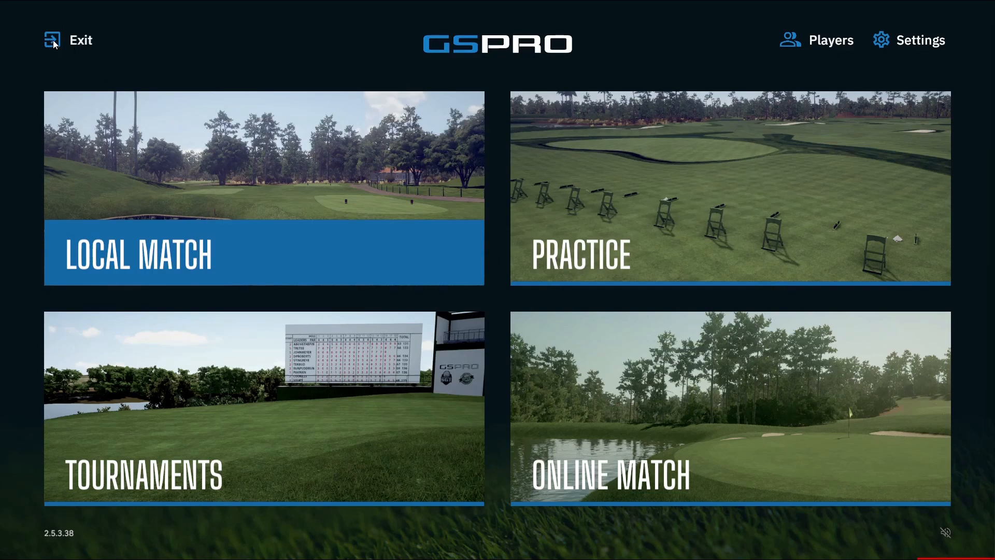
Step: Exit GSPro from the main menu
{"action": "left_click", "coordinate": [52, 39]}
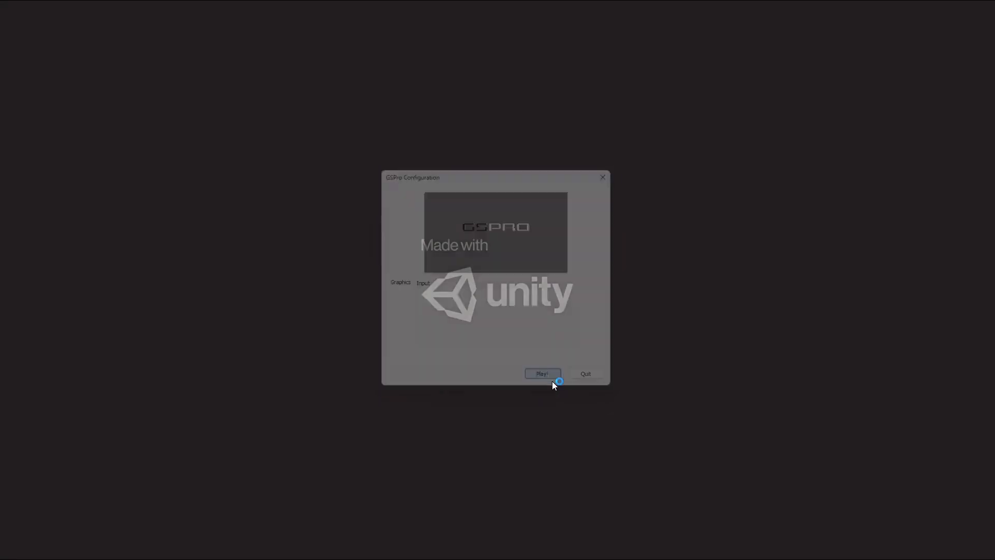
Step: Launch the game via Play in the GSPro Configuration dialog
{"action": "left_click", "coordinate": [542, 373]}
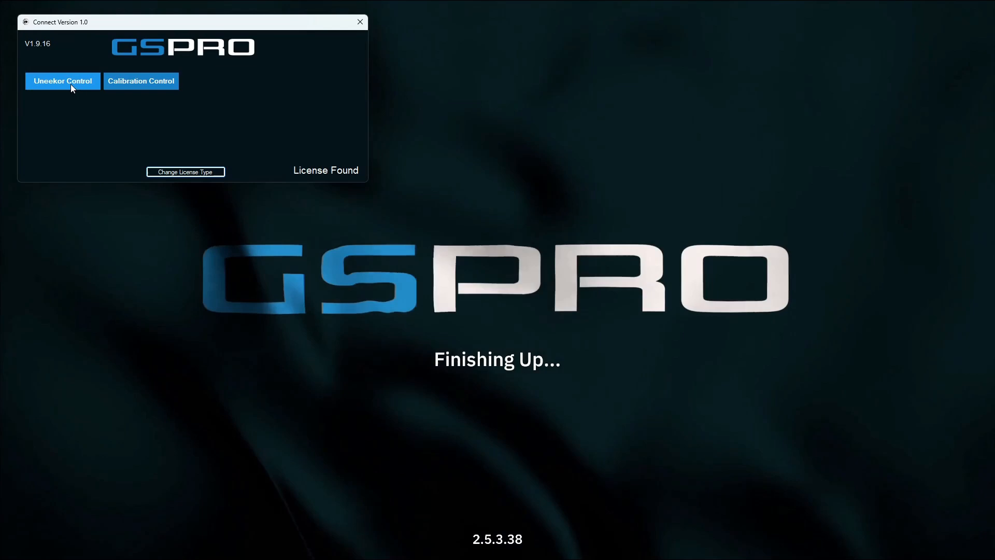
Step: Choose Uneekor Control in the Connect window to await the Uneekor monitor
{"action": "left_click", "coordinate": [62, 81]}
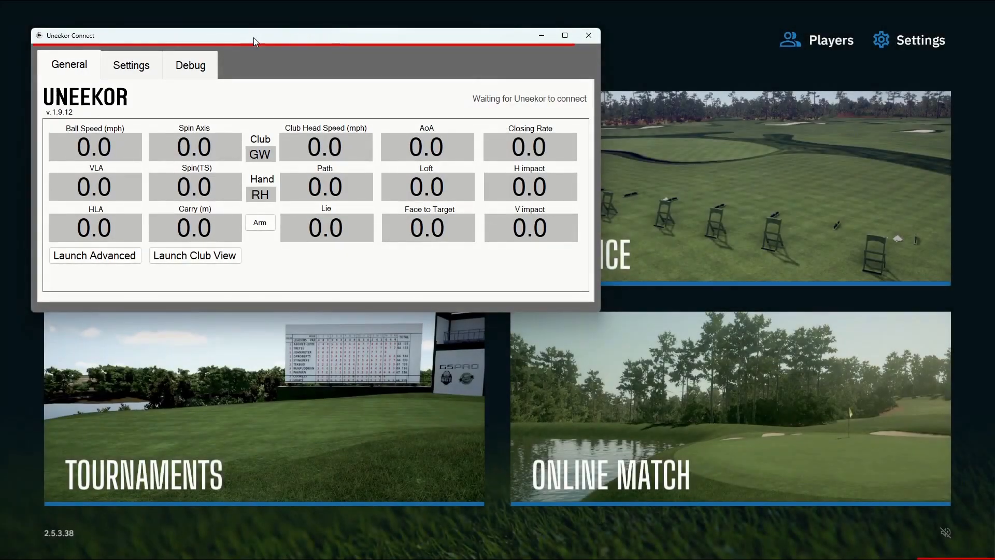